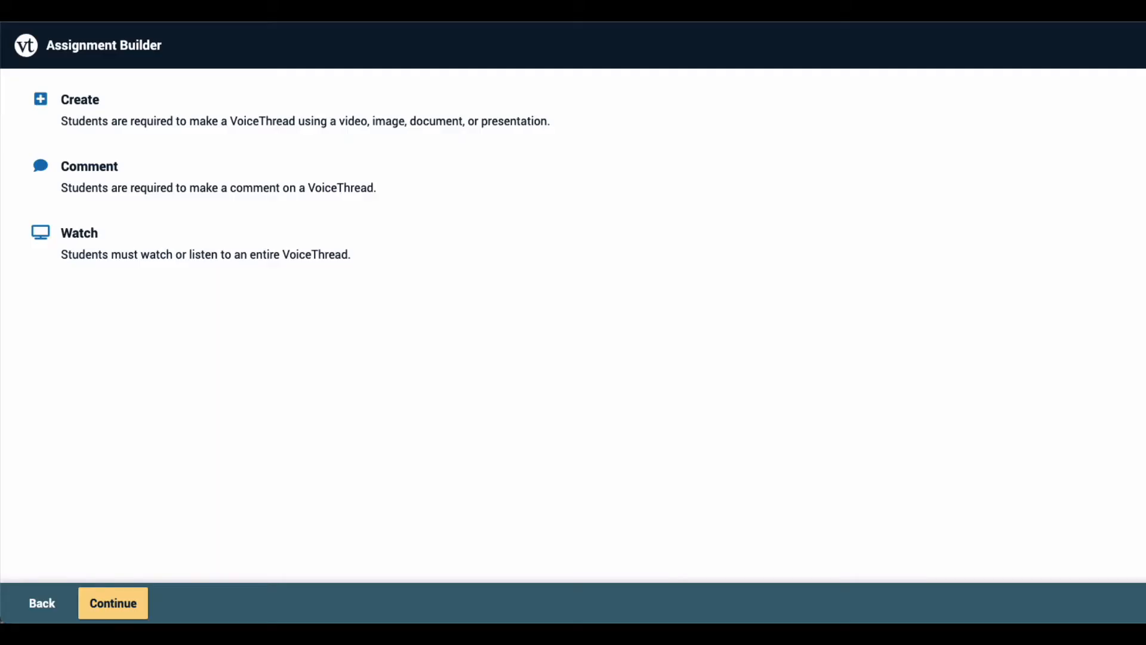
- Choose Watch as the assignment type for students
left_click(185, 241)
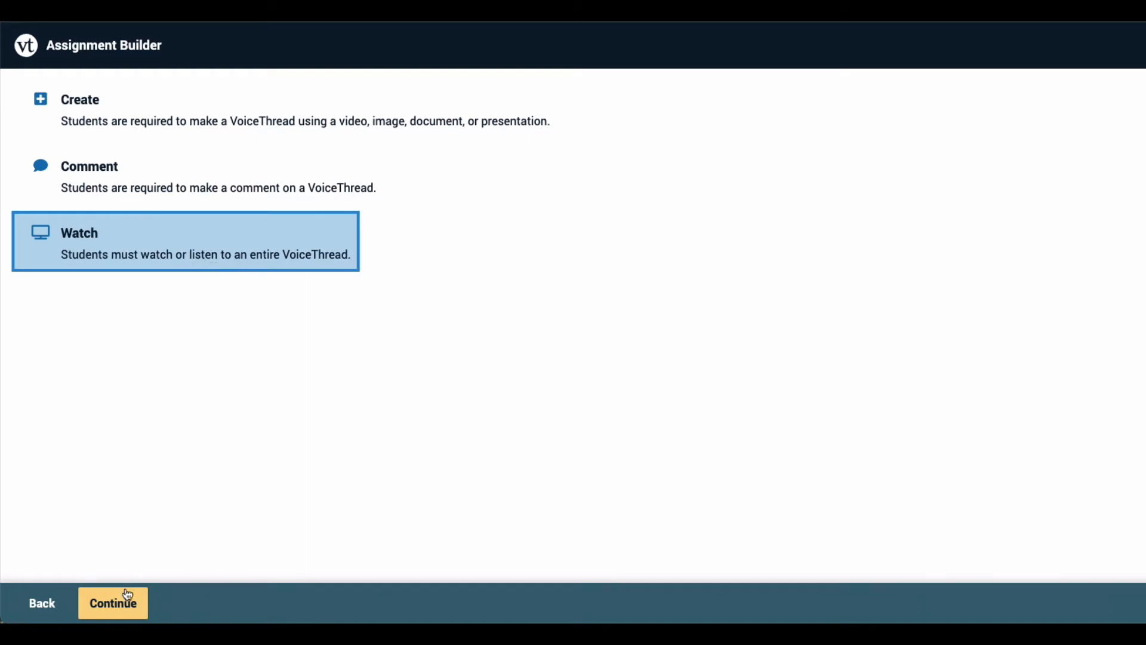
- Continue to the thread list and select the Week 8 thread to copy with all comments
left_click(113, 602)
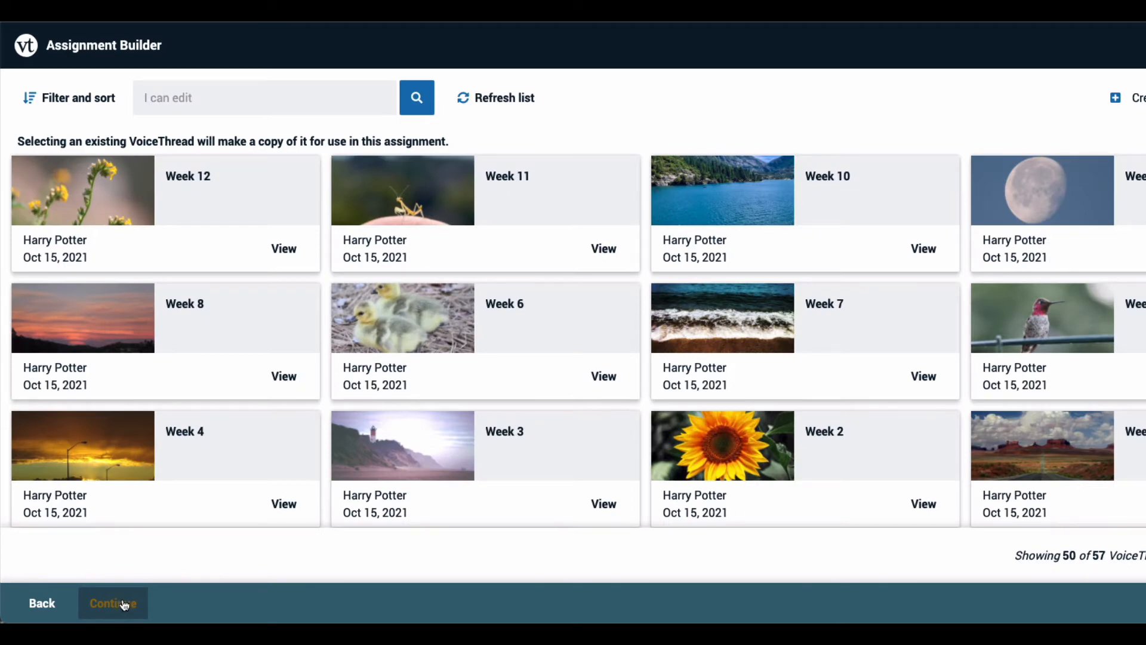
mouse_move(141, 561)
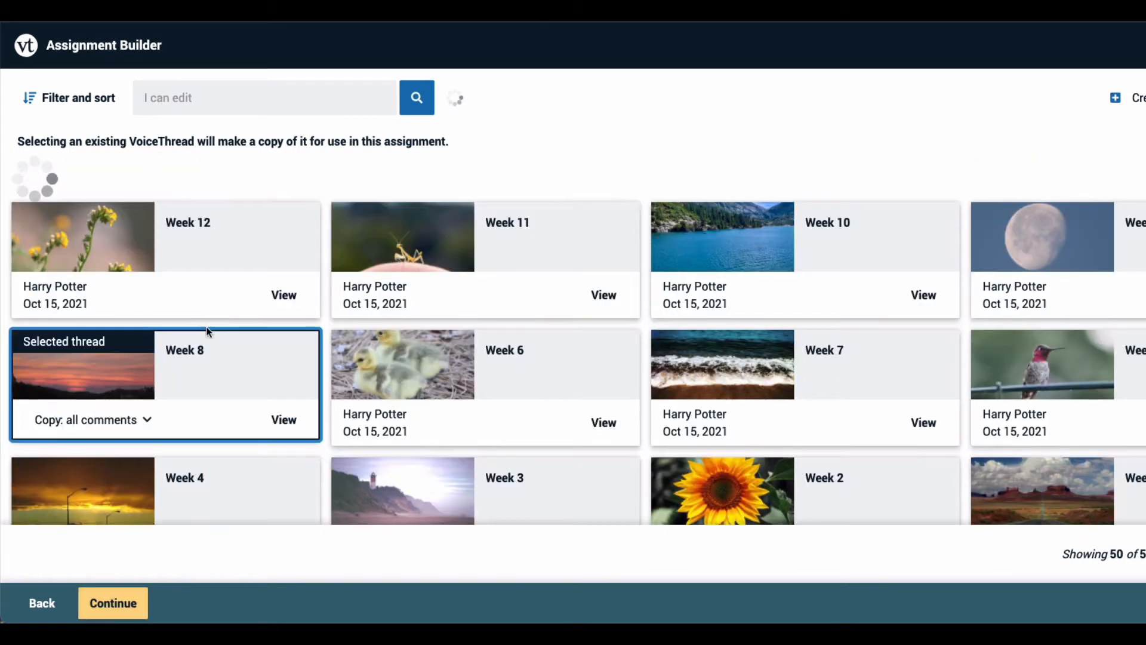
left_click(92, 419)
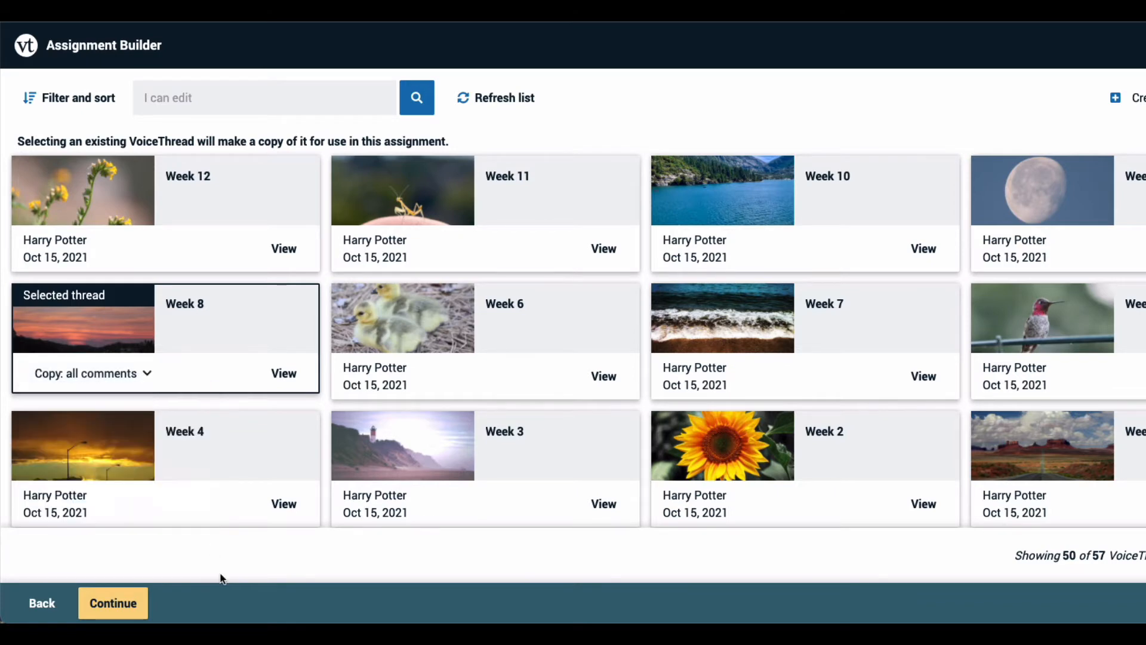
mouse_move(197, 599)
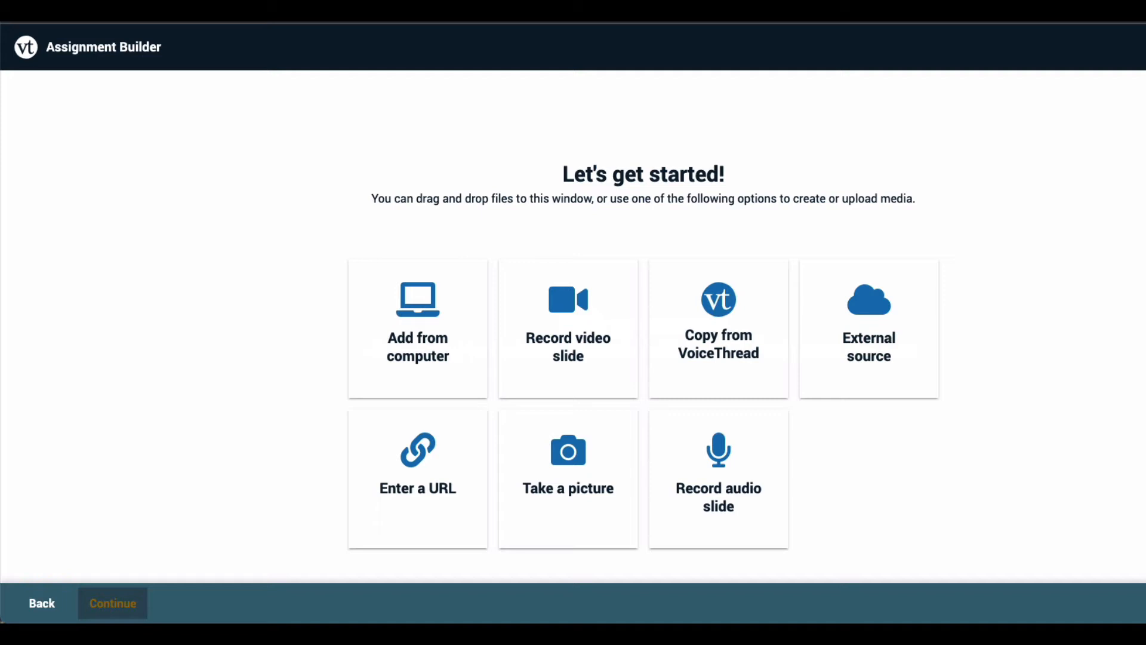
mouse_move(360, 302)
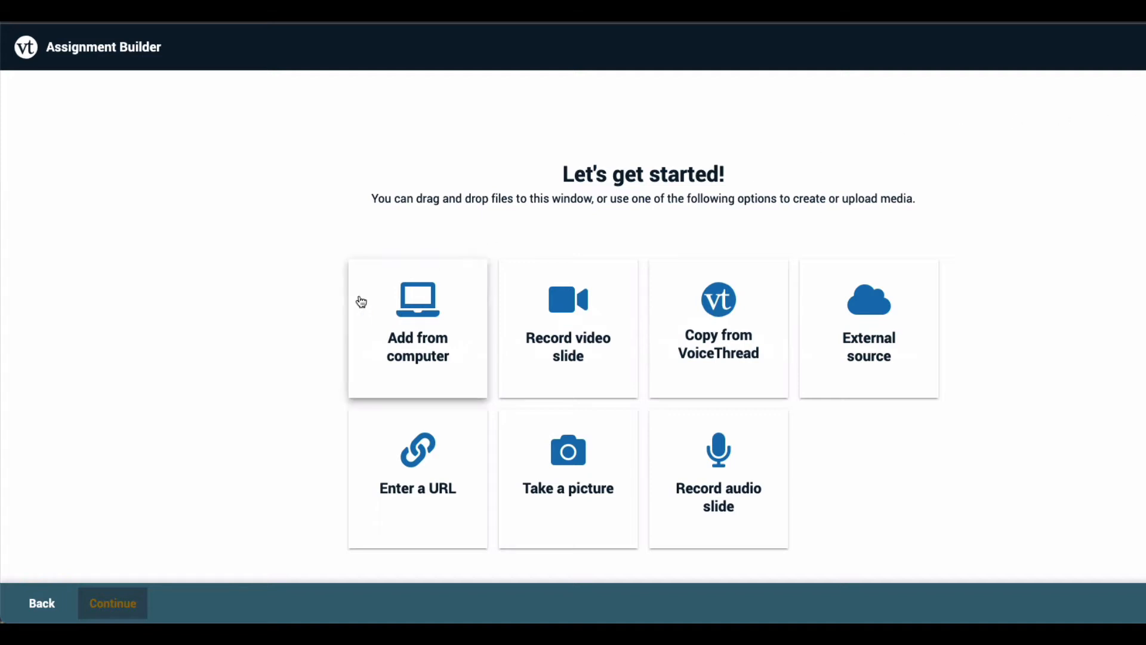
- Leave the media-creation page and keep Week 8 as the selected thread to copy
left_click(41, 603)
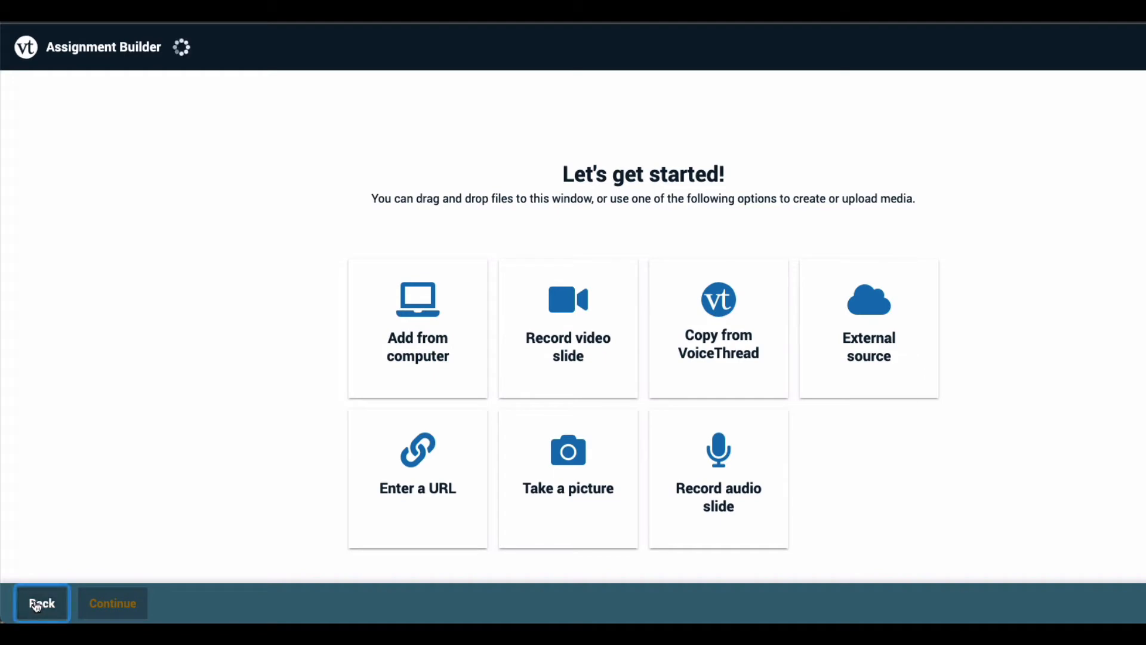
left_click(717, 328)
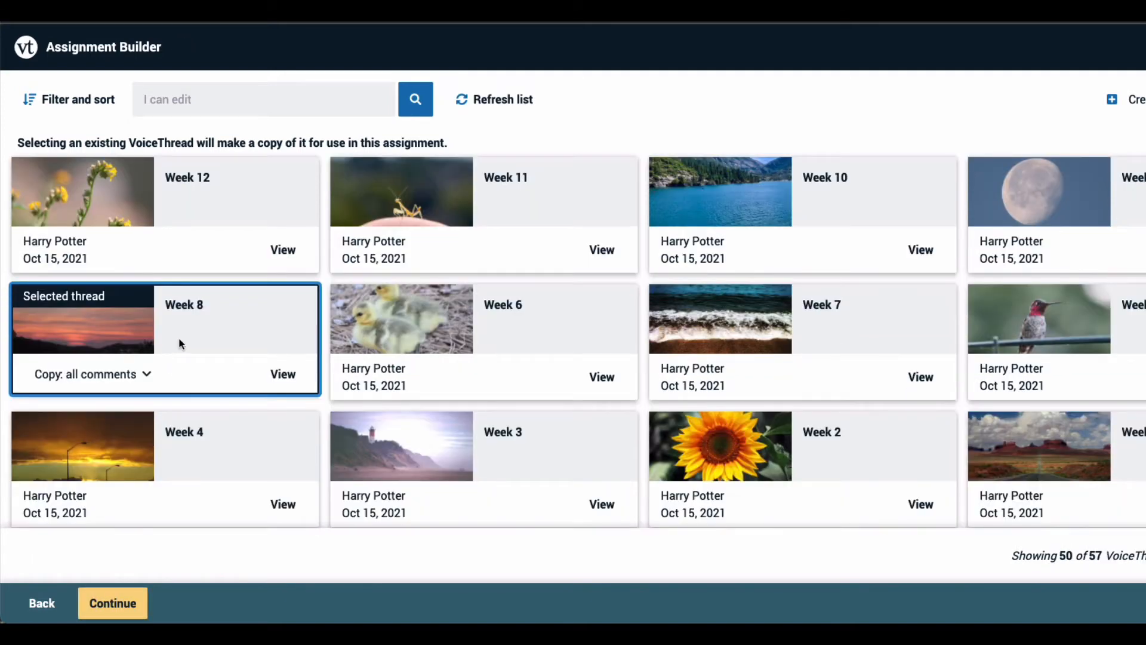
left_click(112, 603)
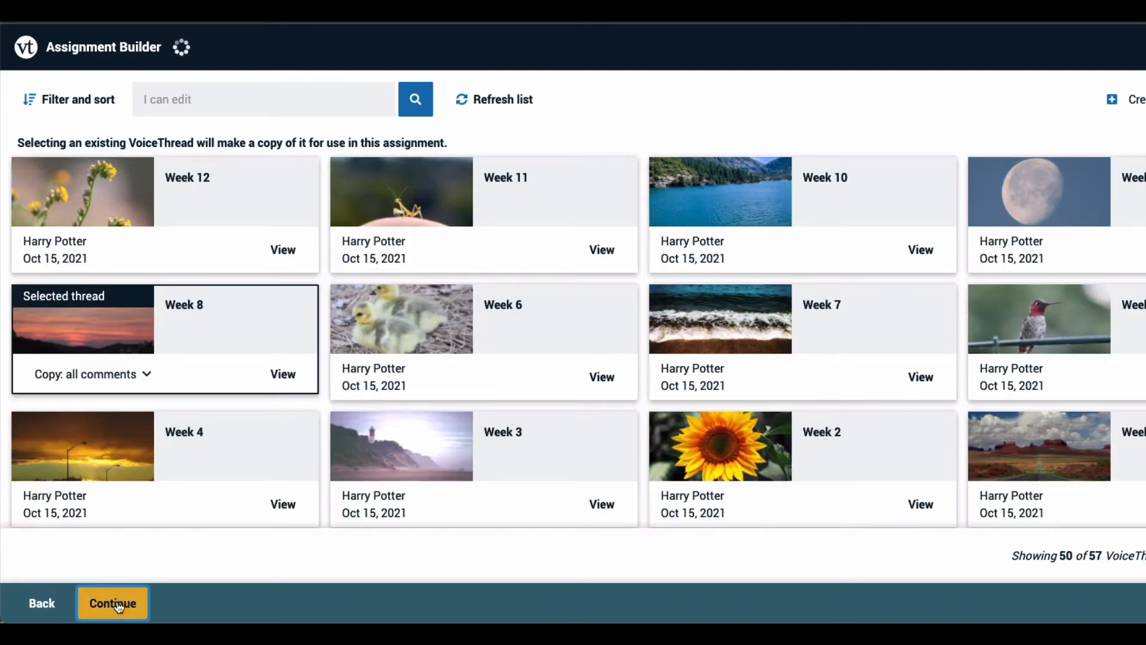
- Continue to the copied Week 8 thread's sunset slide and dismiss the add-media options
left_click(113, 603)
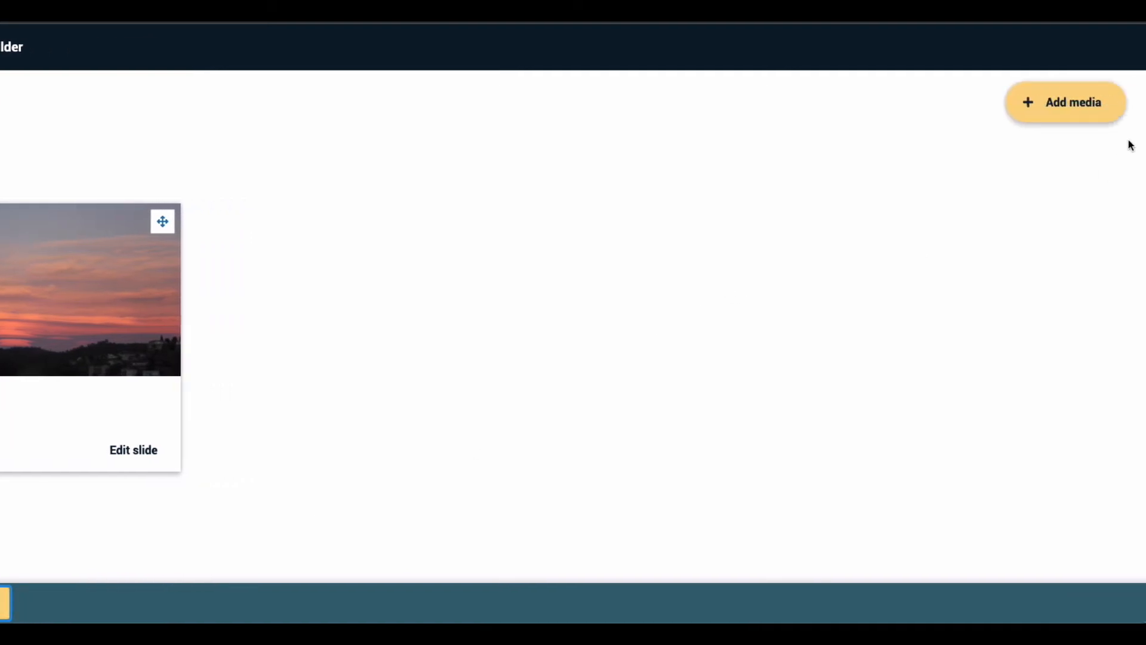
left_click(1066, 102)
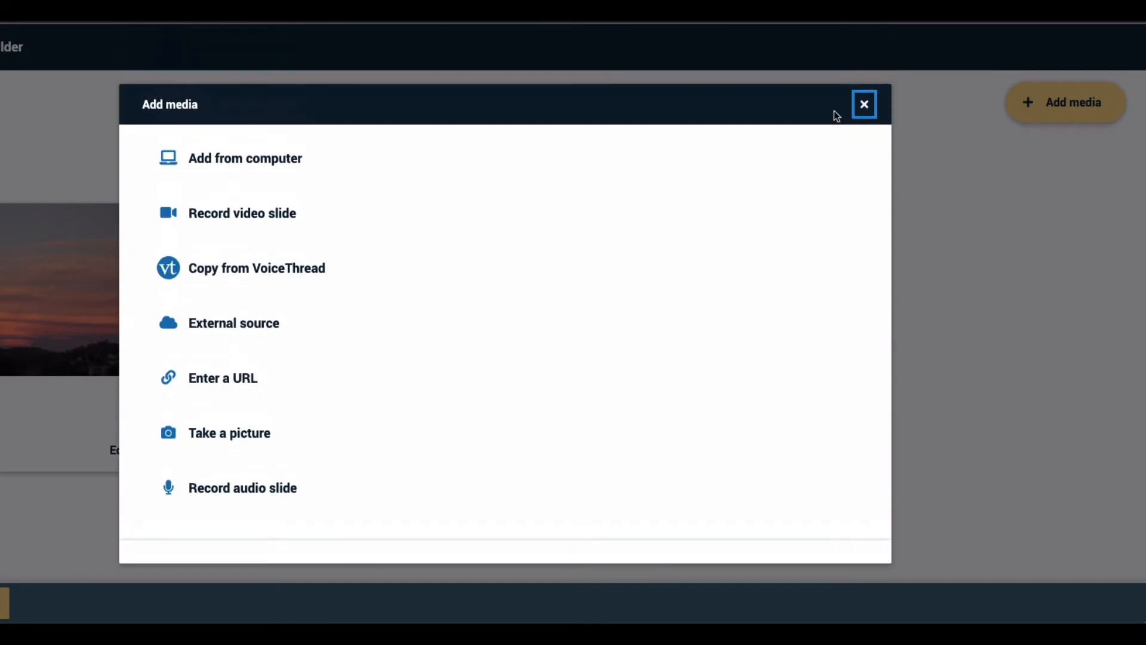
left_click(865, 104)
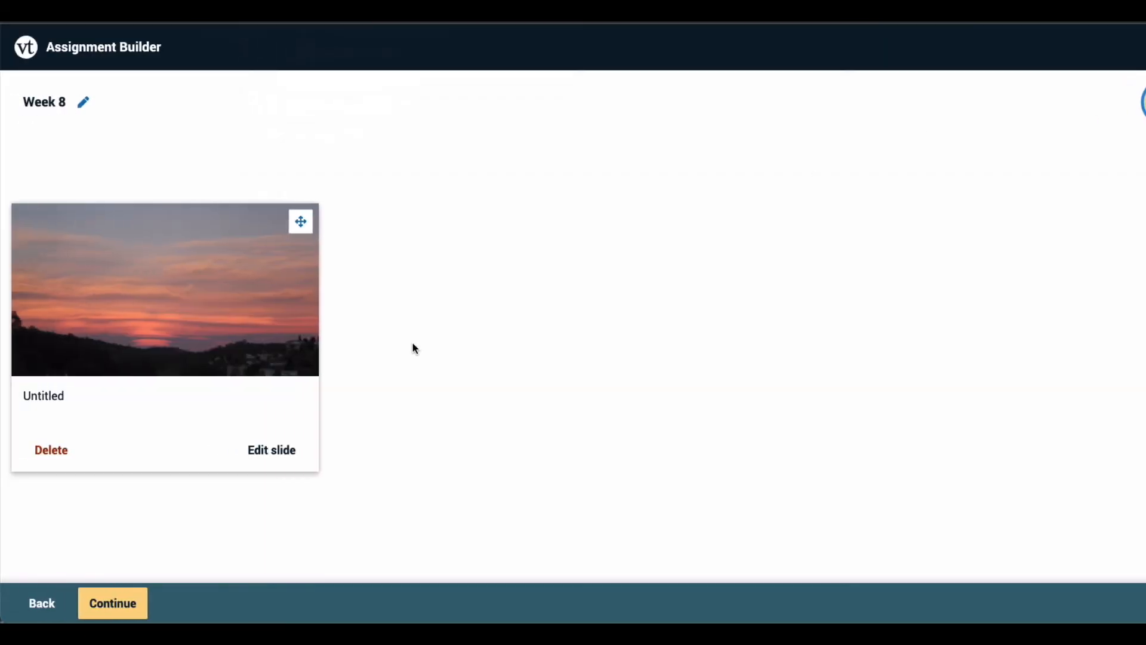
mouse_move(271, 450)
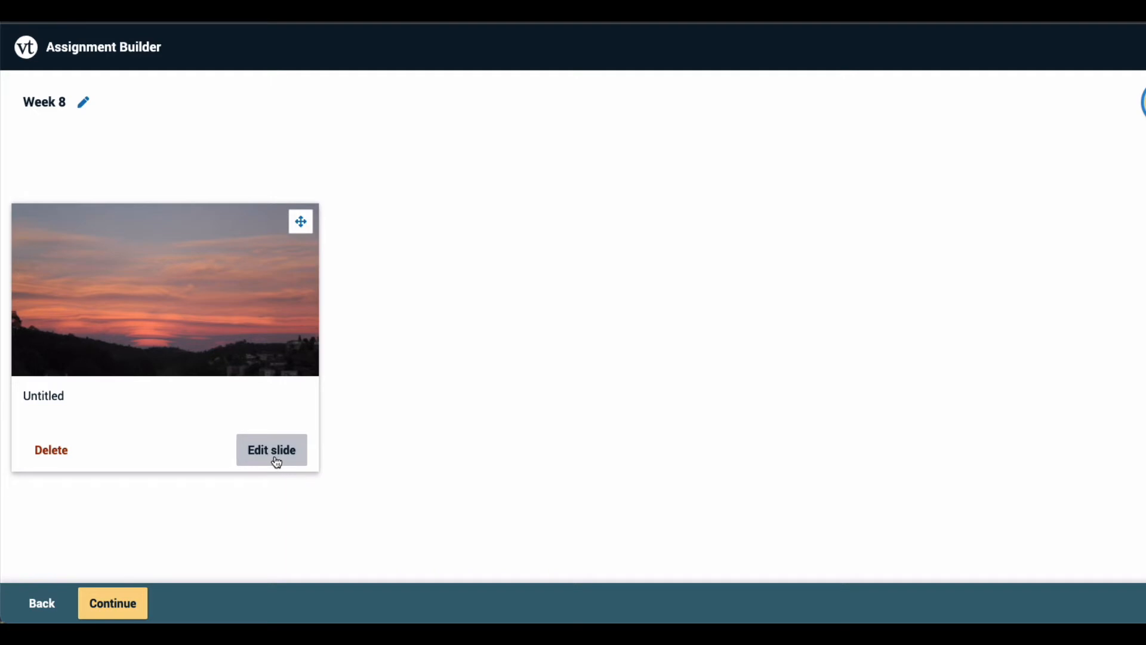
mouse_move(113, 603)
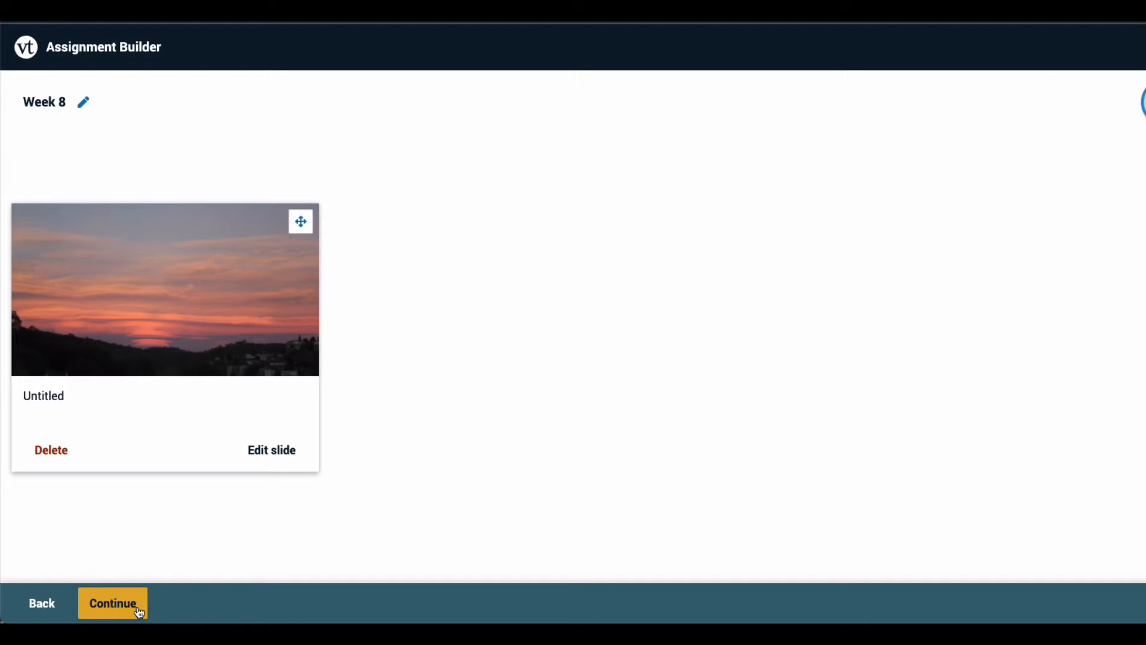
- Preview the sunset slide, view its commenting options, and continue to playback settings
left_click(112, 602)
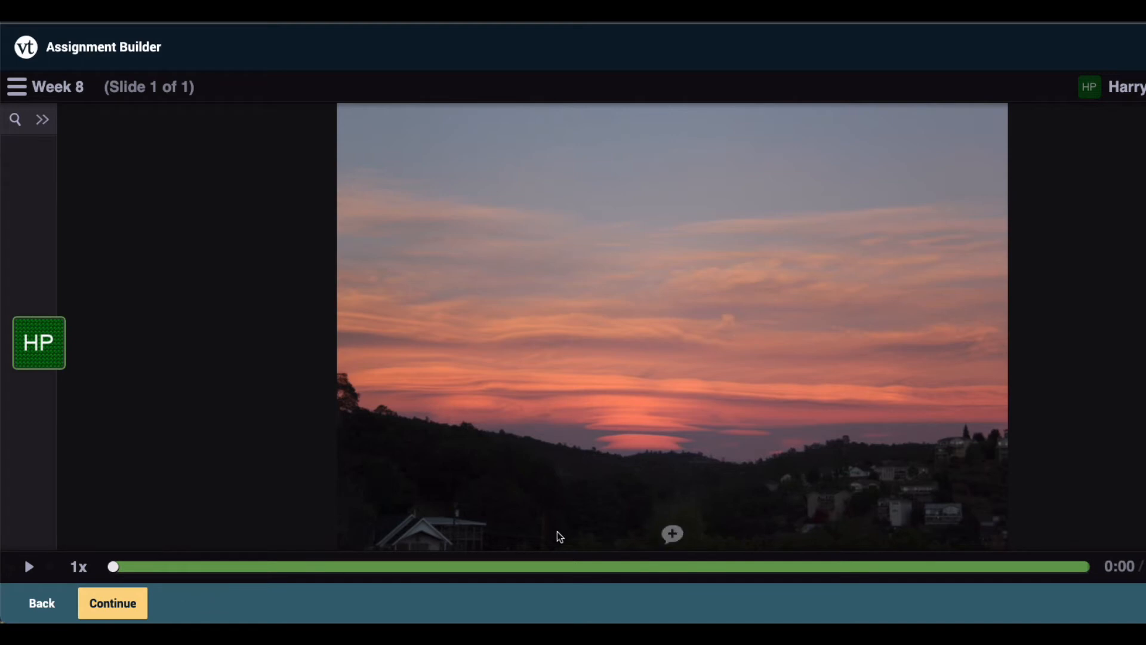
left_click(671, 533)
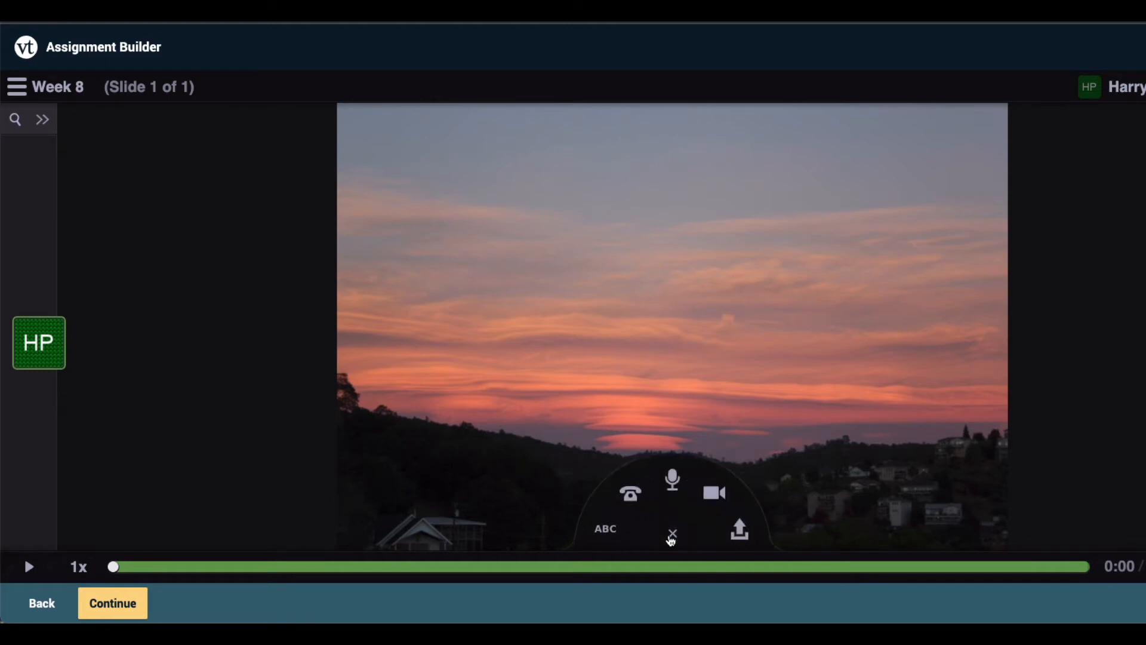
mouse_move(663, 535)
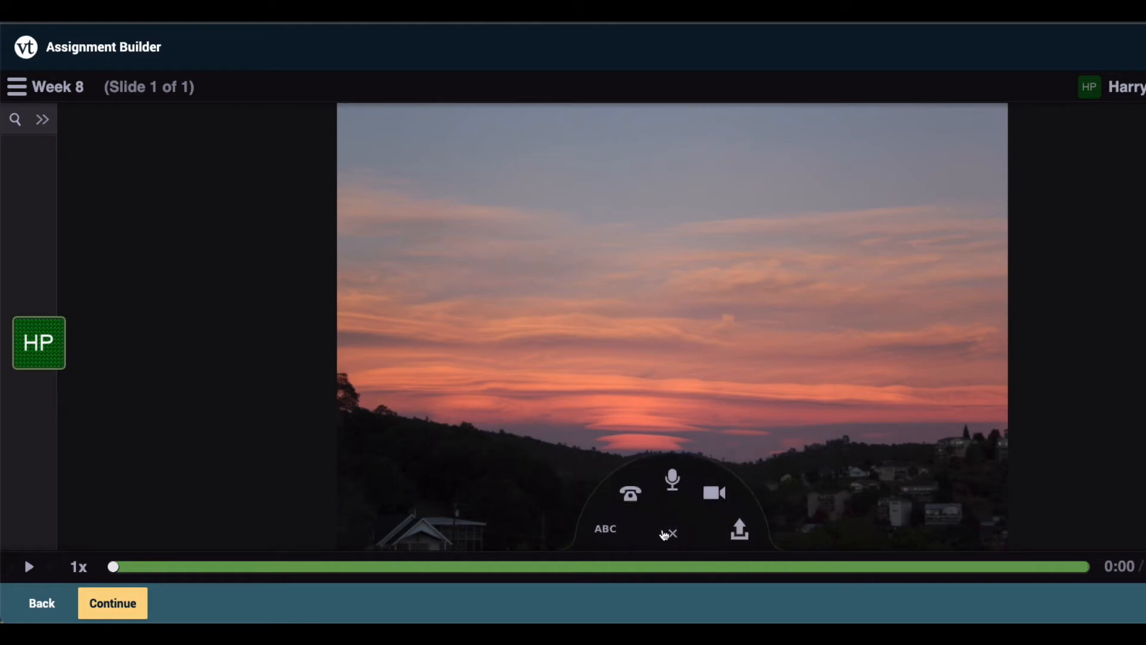
mouse_move(683, 537)
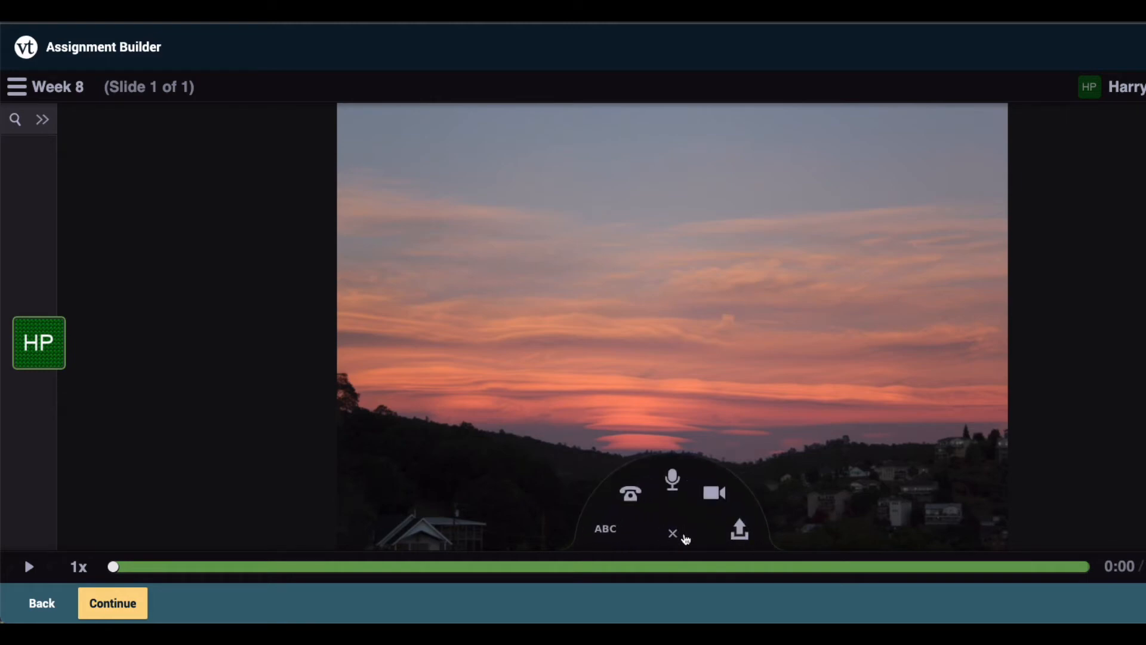
mouse_move(595, 547)
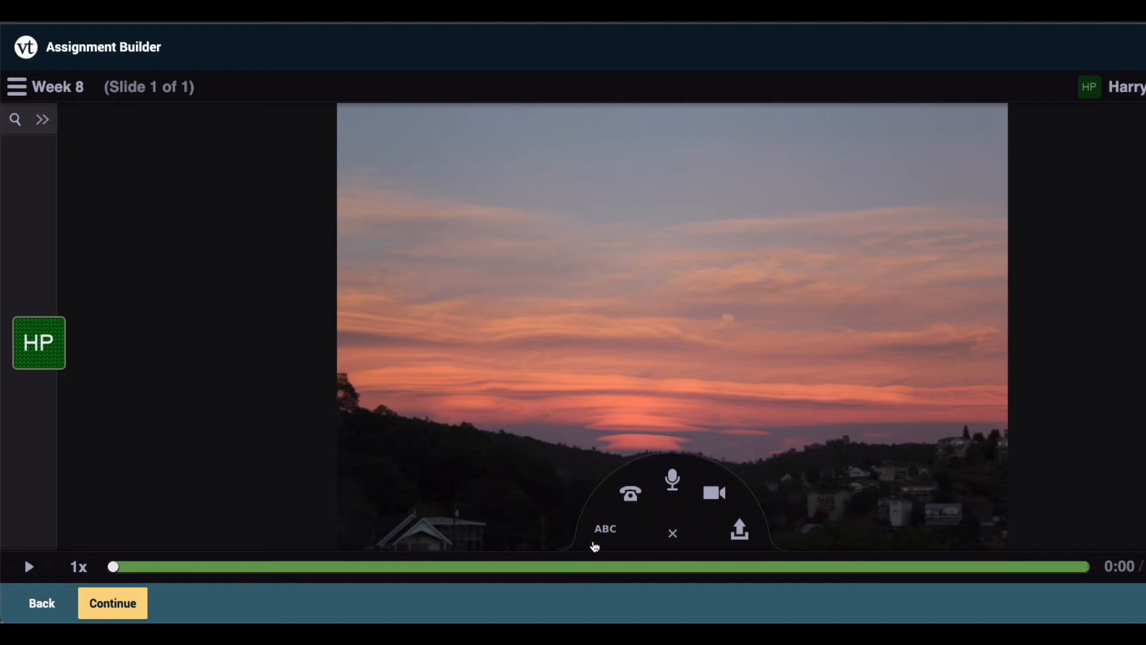
left_click(112, 602)
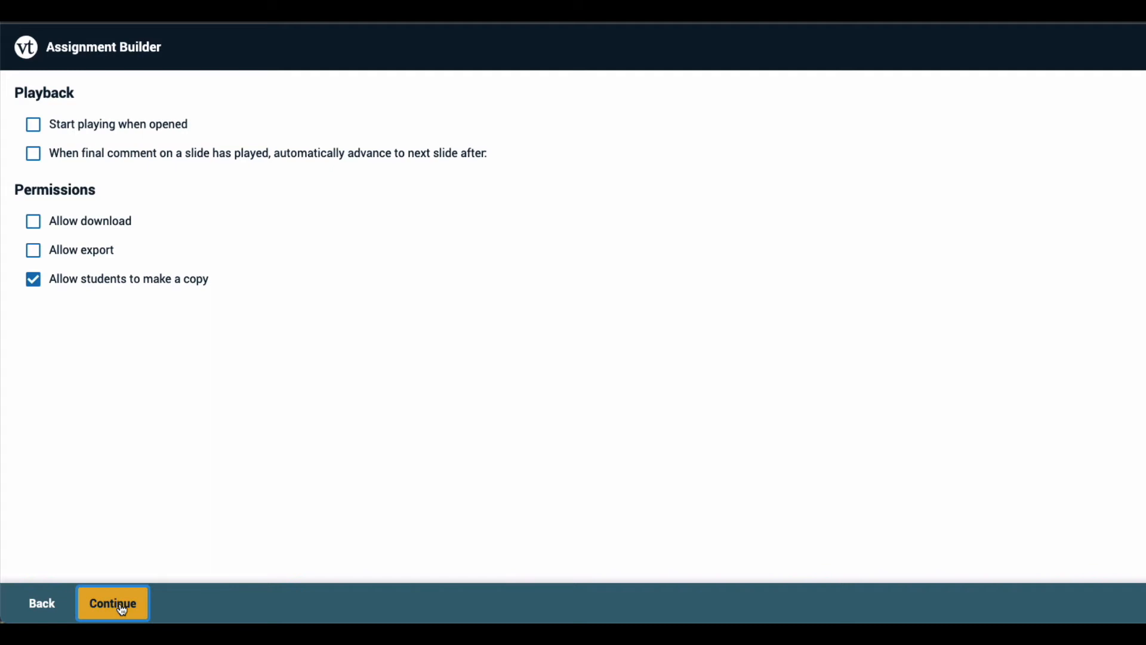
- Accept playback and permissions with only student copying allowed and continue to assignment details
left_click(112, 603)
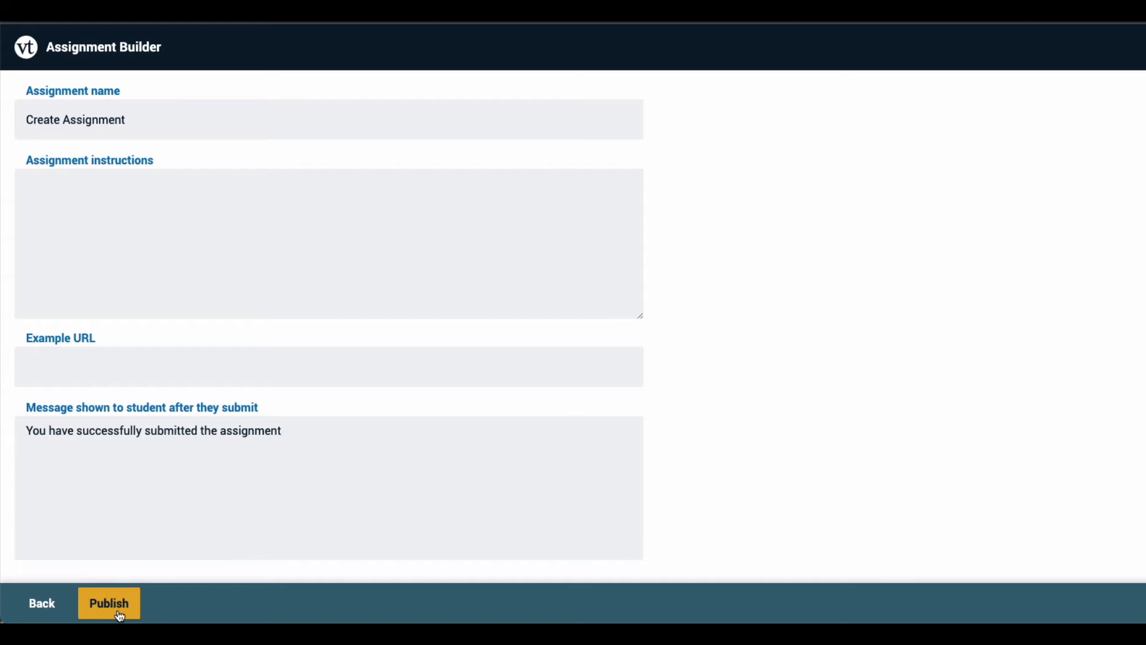
mouse_move(759, 366)
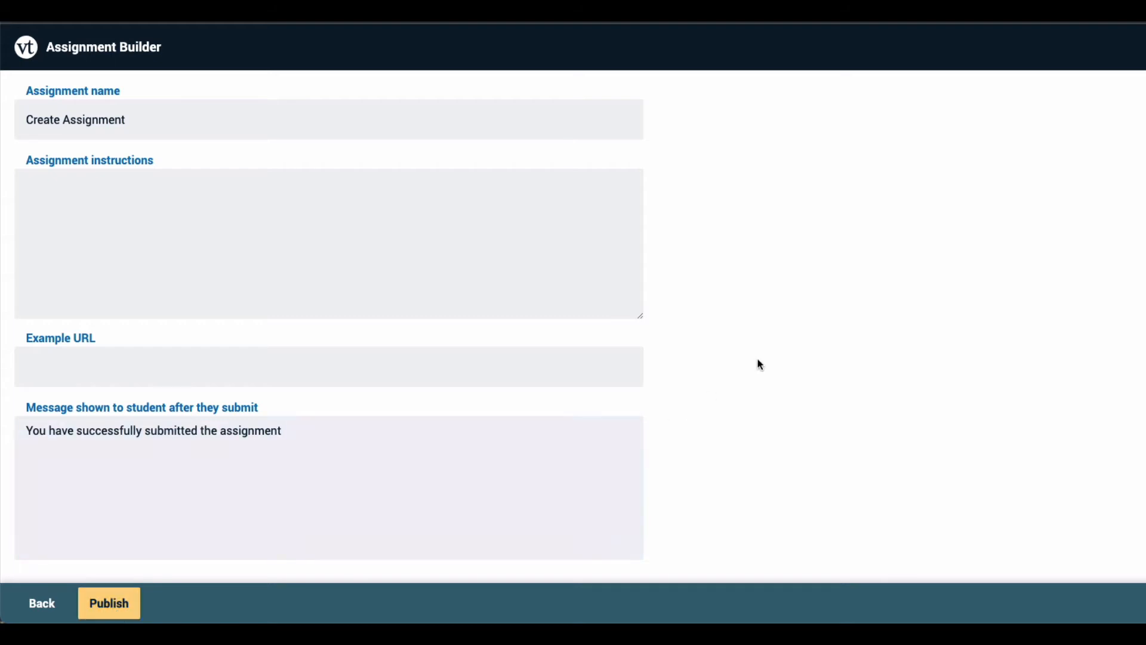
scroll("down", 3)
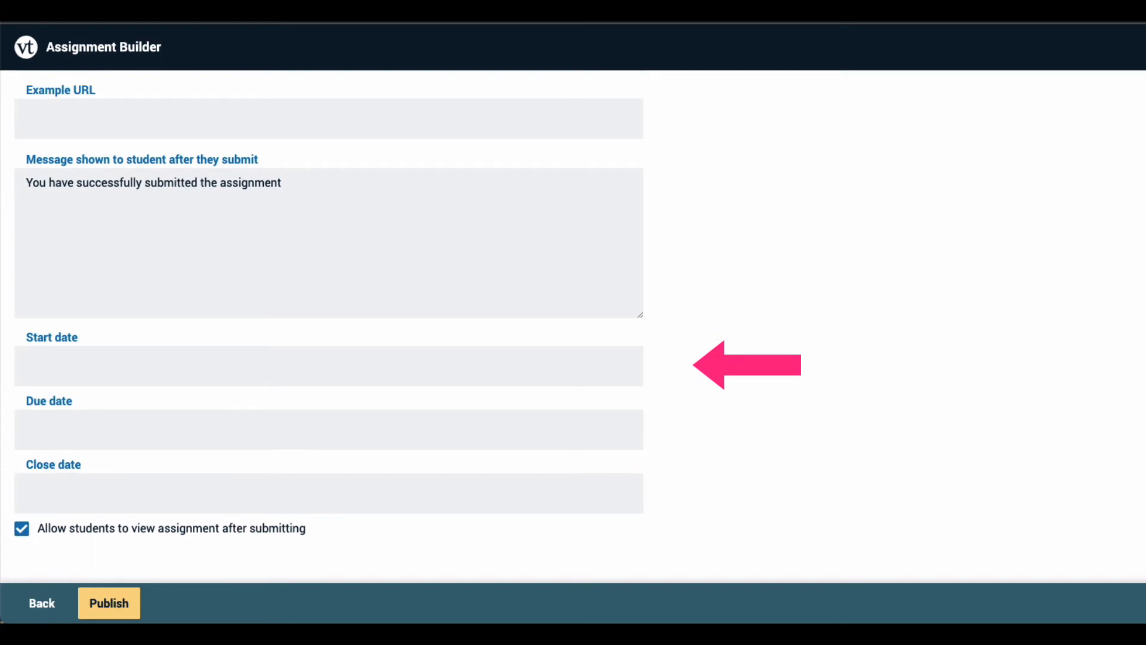
mouse_move(757, 366)
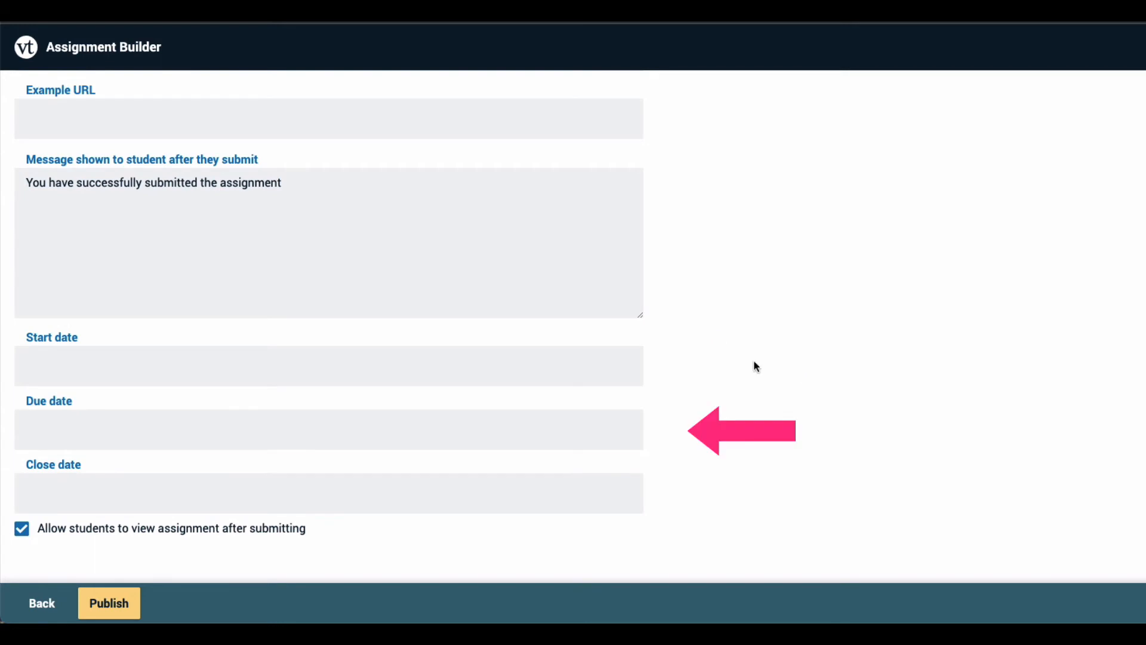